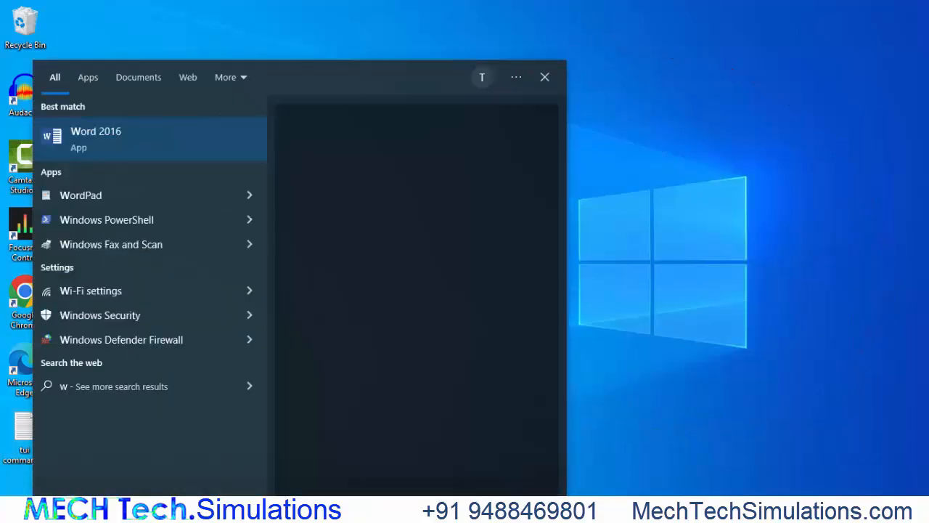
# Step: Launch Workbench, add a Fluid Flow (Fluent) system and reach its Geometry options
pyautogui.write('ork')
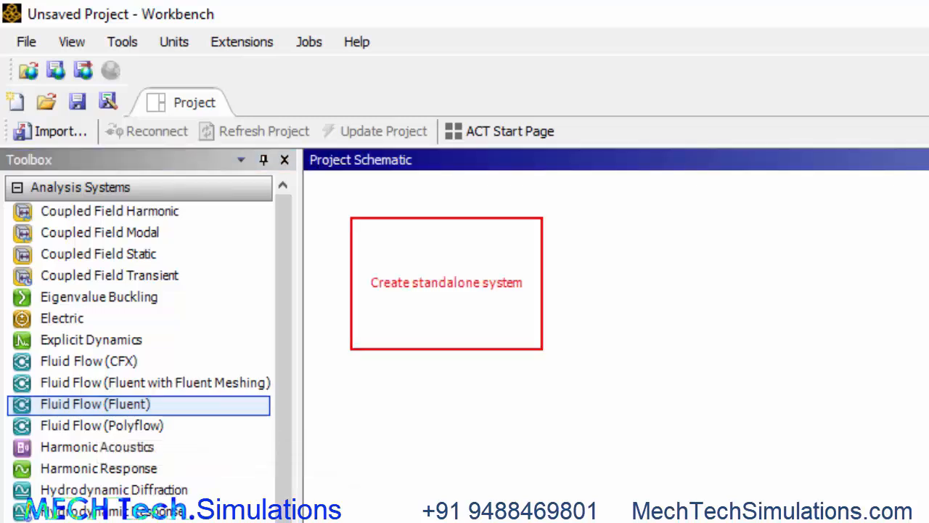
pyautogui.rightClick(418, 279)
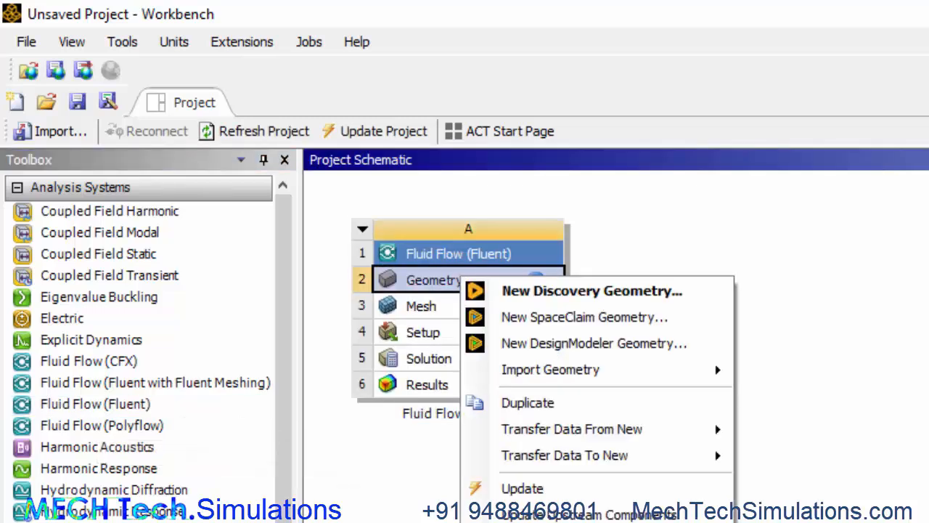
pyautogui.moveTo(592, 343)
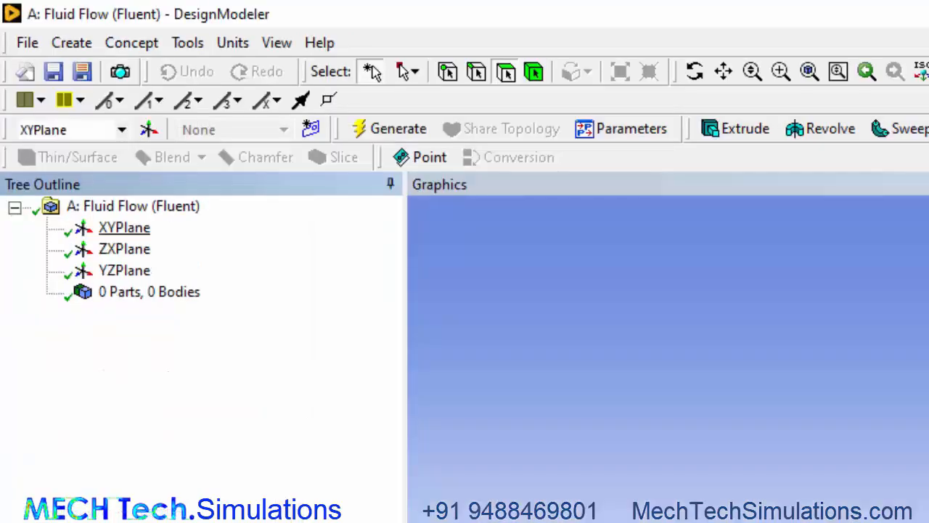
# Step: Begin the channel outline with Polyline on the XY plane, starting at the origin
pyautogui.click(124, 226)
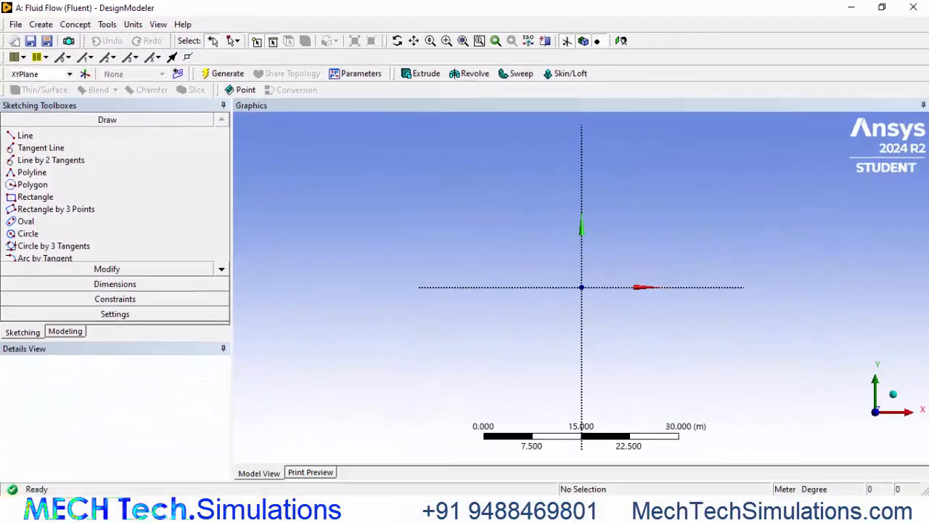
pyautogui.click(32, 171)
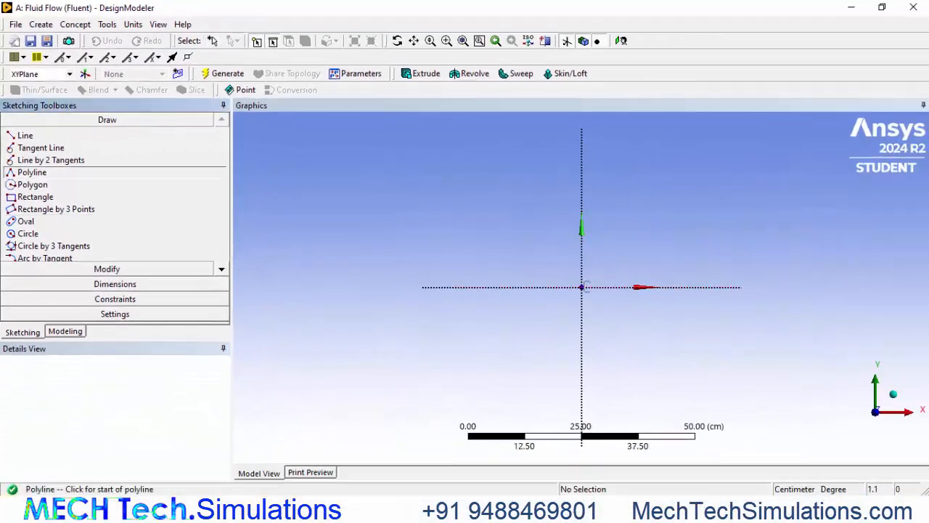
pyautogui.click(581, 287)
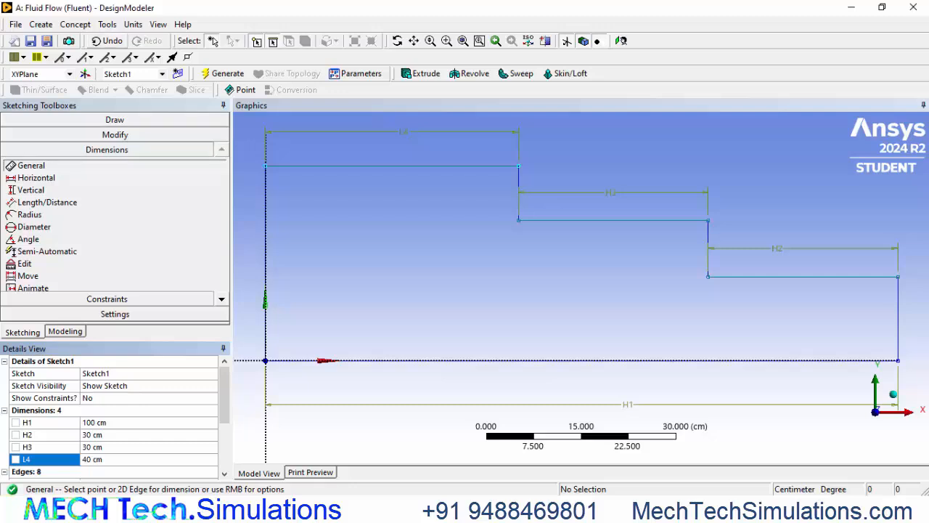
# Step: Create a surface body from Sketch1 via Surfaces From Sketches and generate it
pyautogui.click(75, 23)
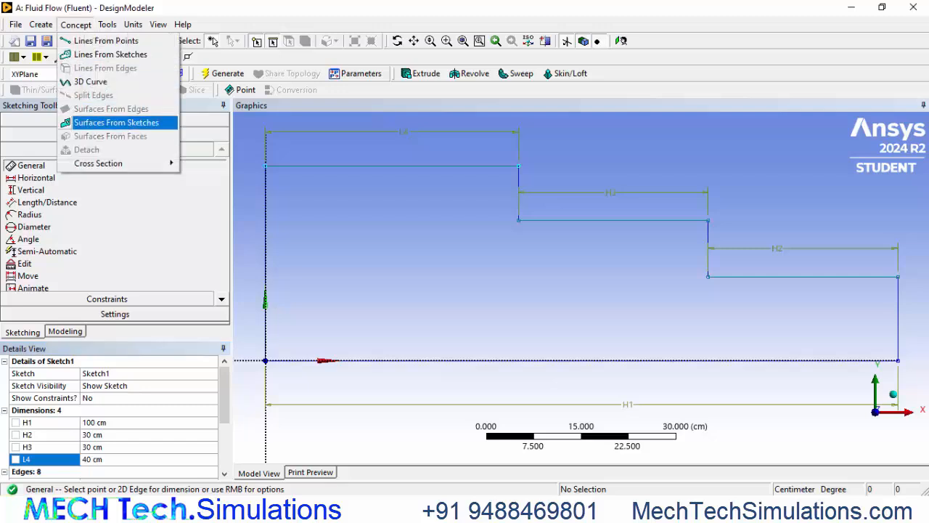
pyautogui.click(116, 122)
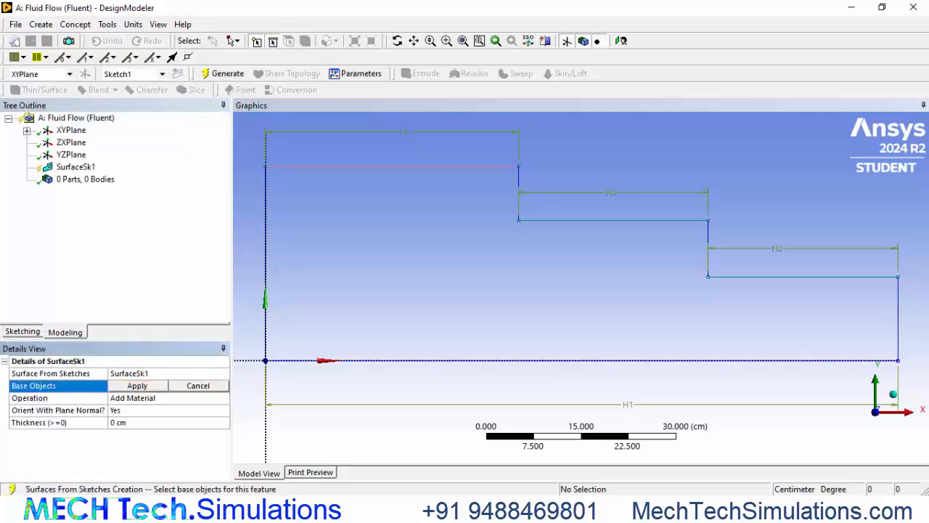
pyautogui.click(392, 166)
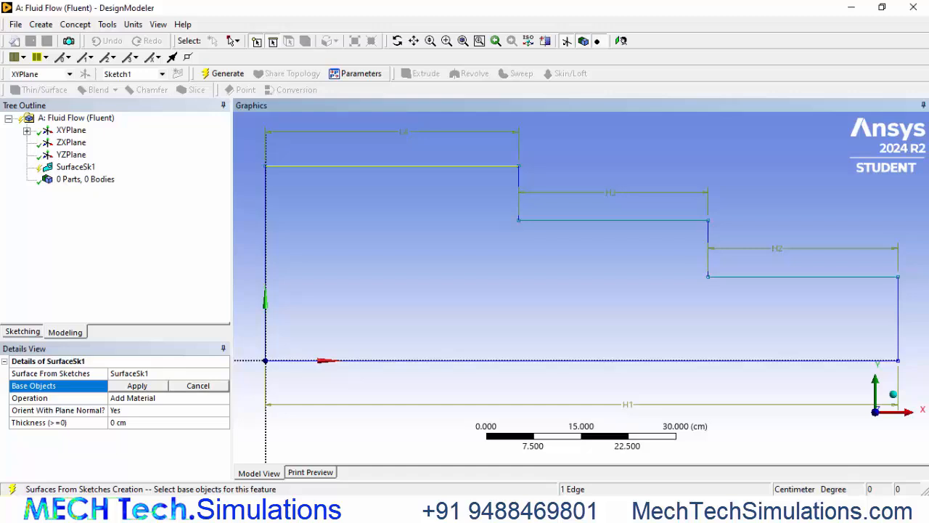
pyautogui.click(136, 386)
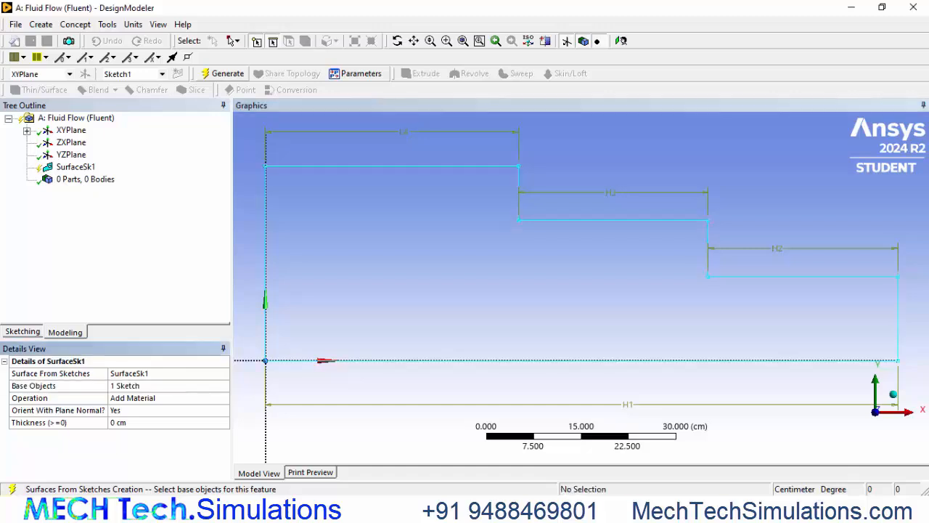
pyautogui.click(226, 73)
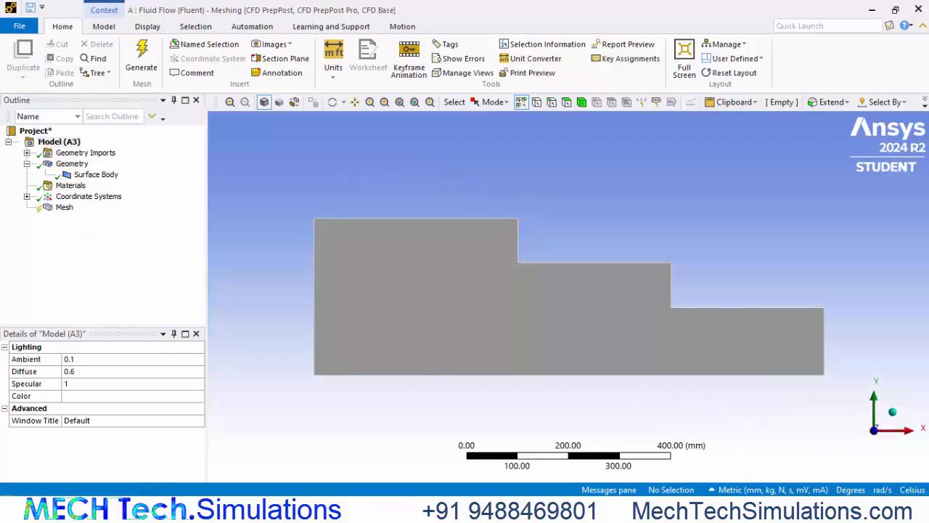
# Step: Name the left end edge 'inlet' and the right end edge 'outlet' as named selections
pyautogui.click(314, 298)
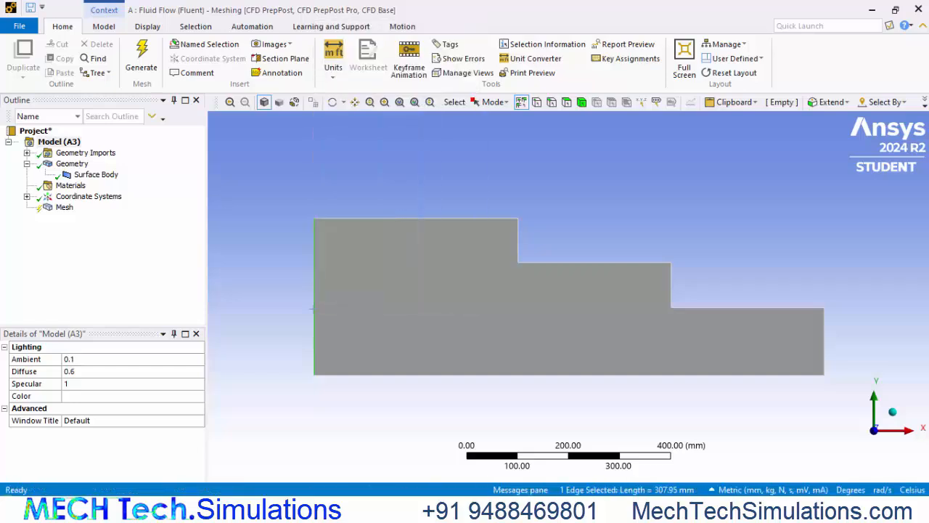
pyautogui.click(209, 44)
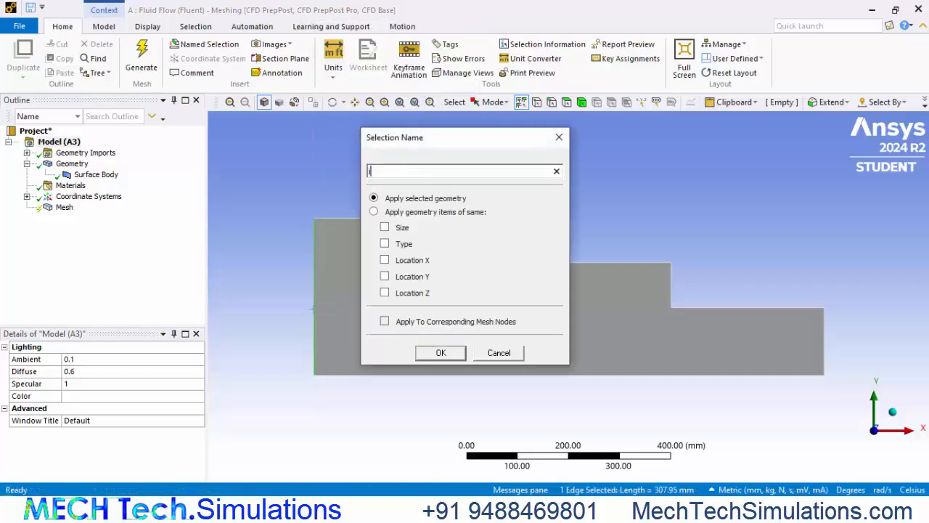
pyautogui.write('inlet')
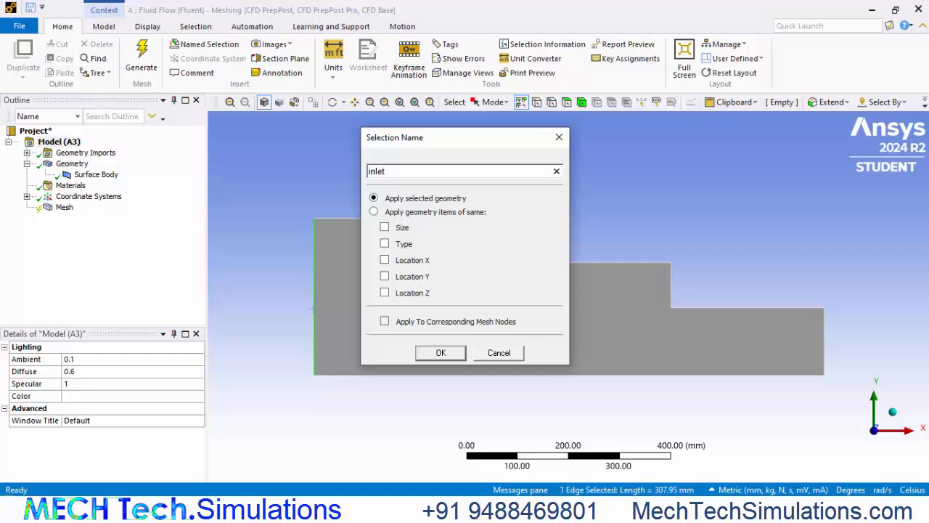
pyautogui.click(439, 353)
pyautogui.write('out')
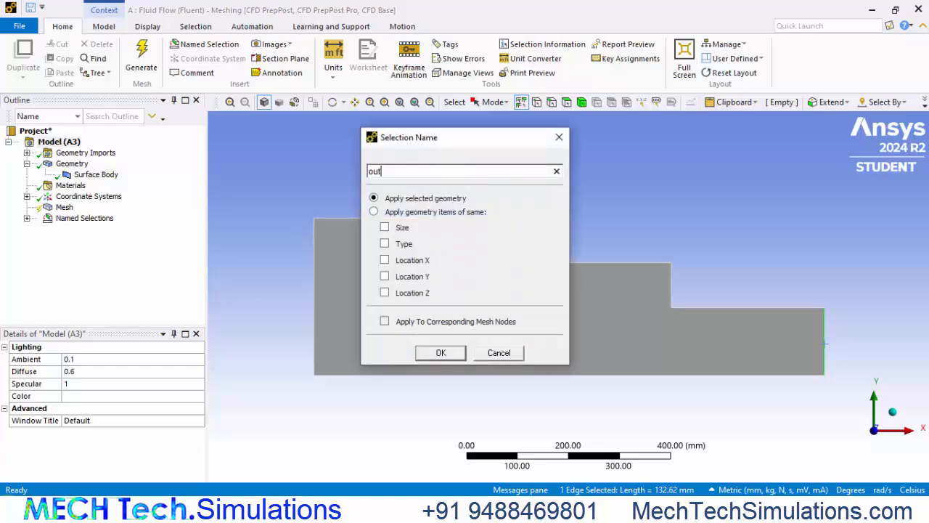
pyautogui.write('let')
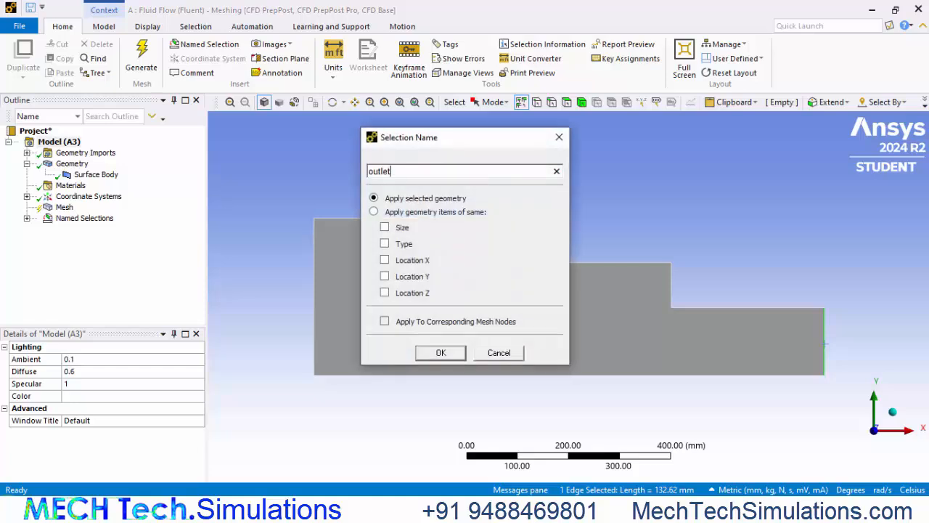
pyautogui.click(440, 353)
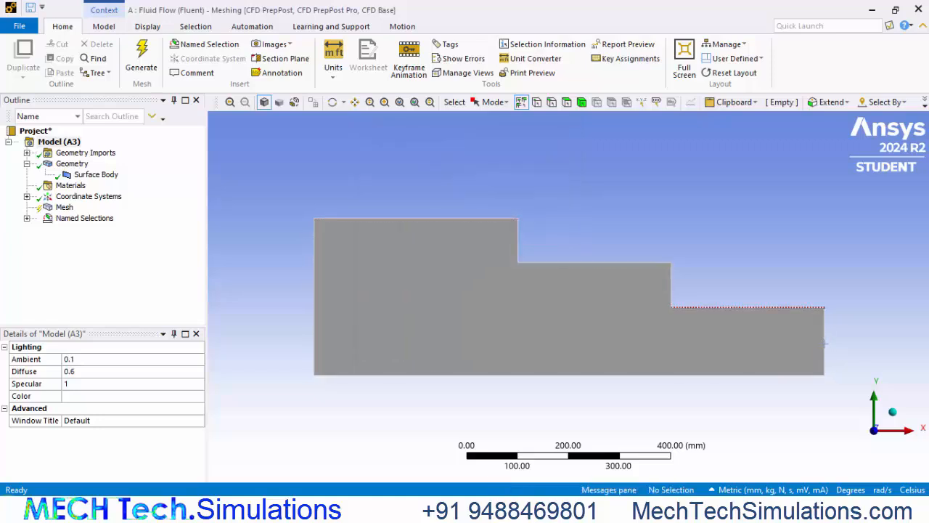
# Step: Name the middle step's top edge 'no slip wall' and the lowest step's top edge 'slip wall'
pyautogui.click(593, 261)
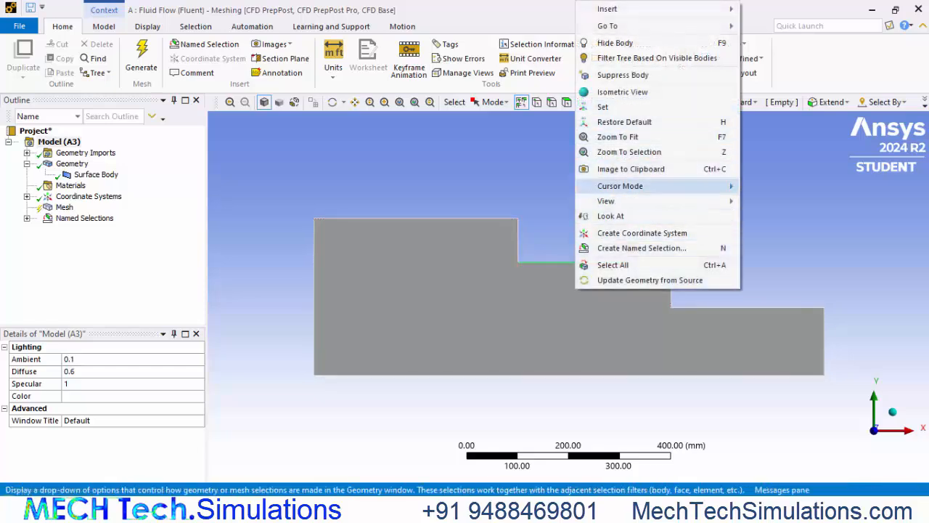
pyautogui.click(641, 247)
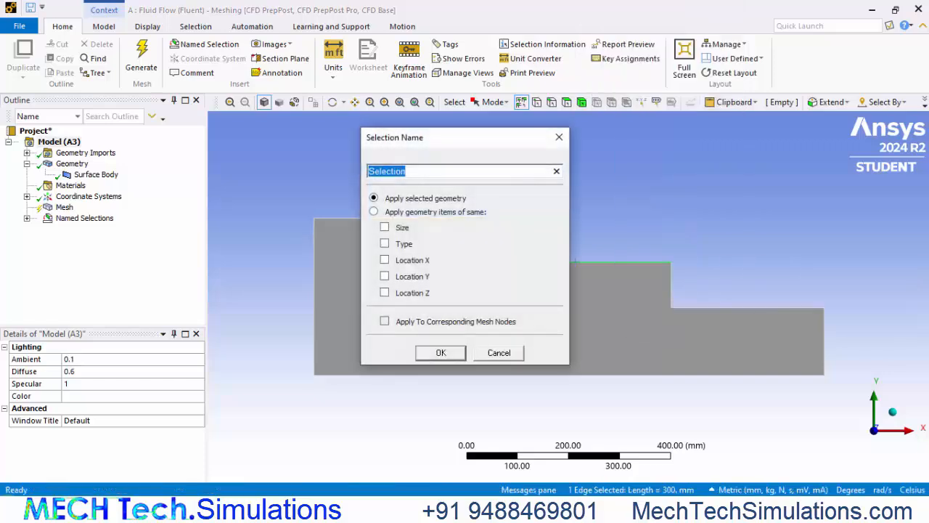
pyautogui.write('no')
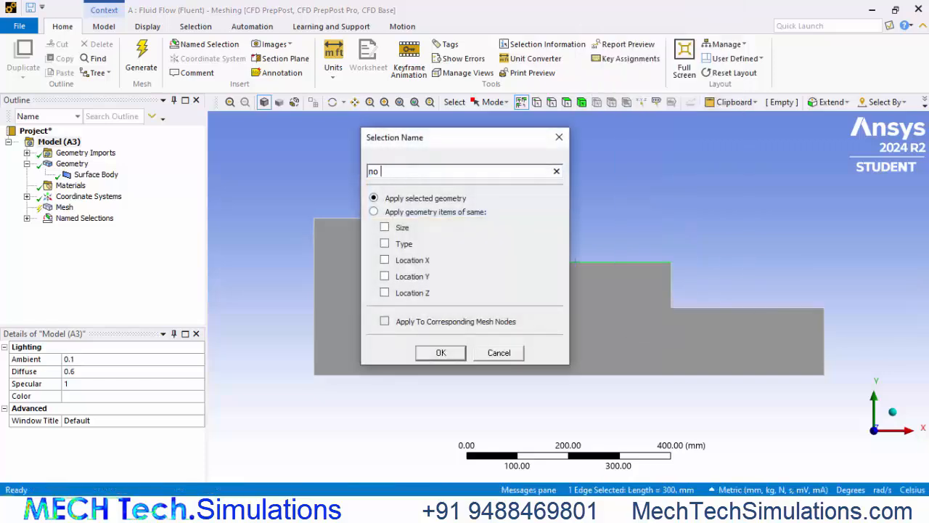
pyautogui.write('slip')
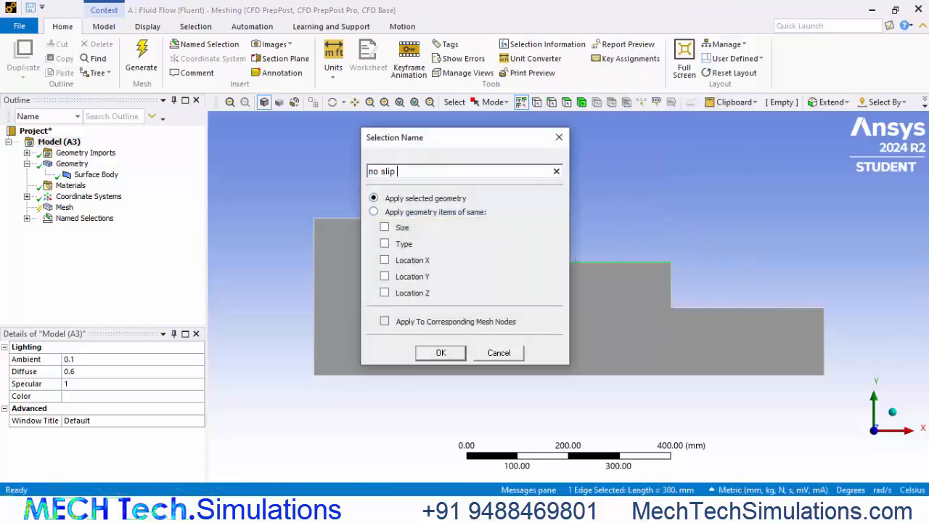
pyautogui.write('wall')
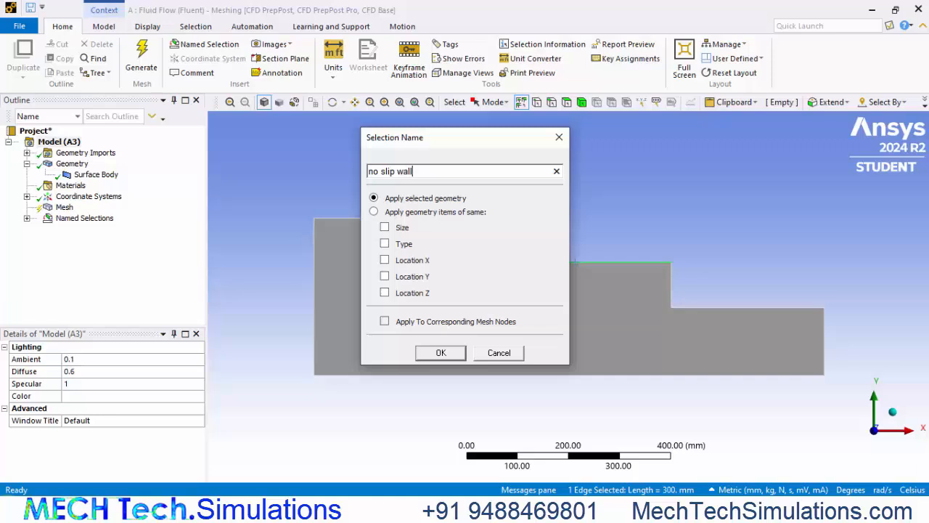
pyautogui.click(440, 352)
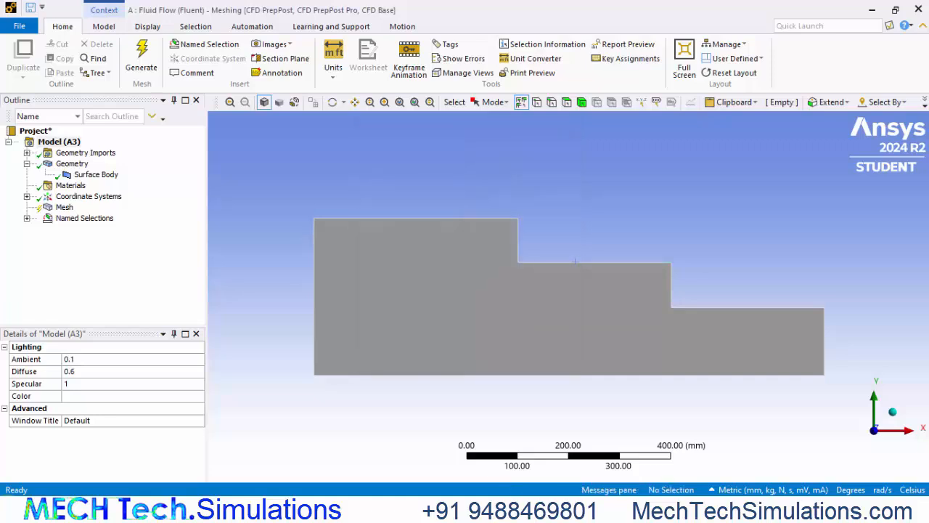
pyautogui.rightClick(671, 287)
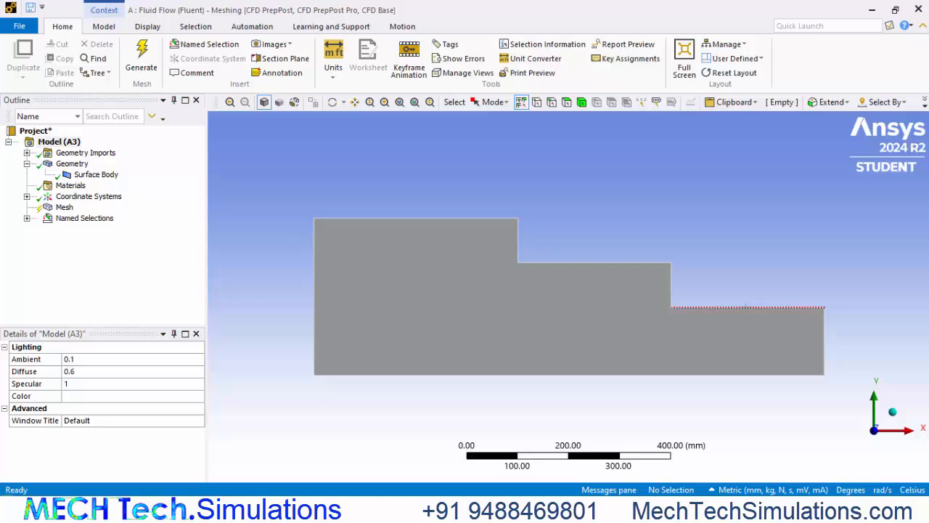
pyautogui.click(91, 250)
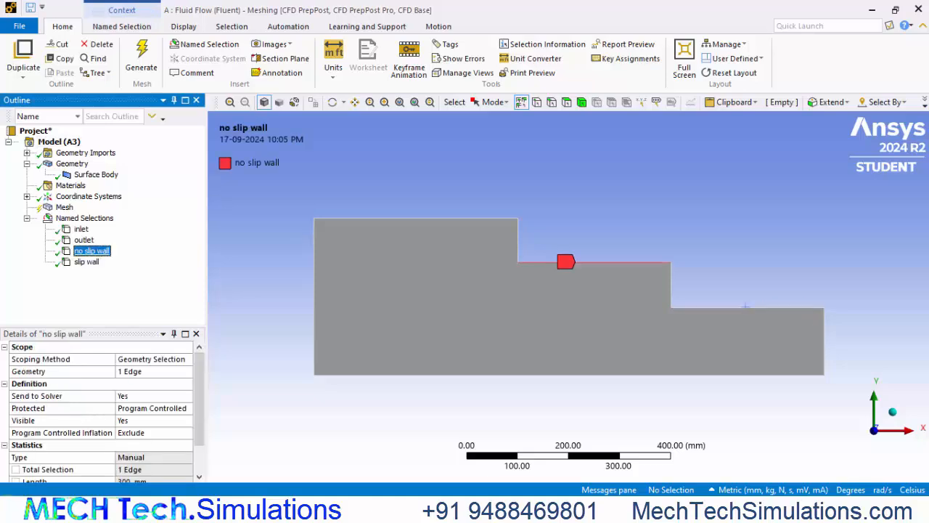
# Step: Review the slip wall, inlet and outlet named selections in the Outline
pyautogui.click(85, 261)
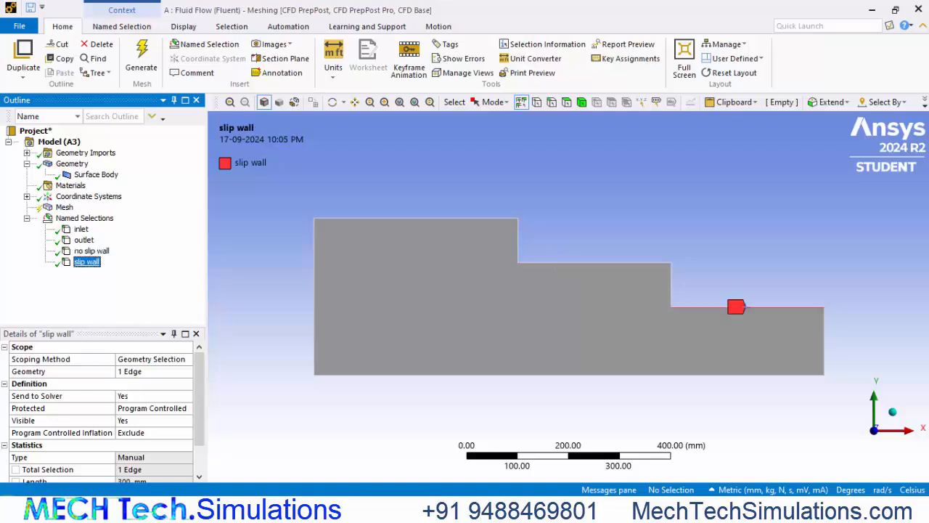
pyautogui.click(81, 230)
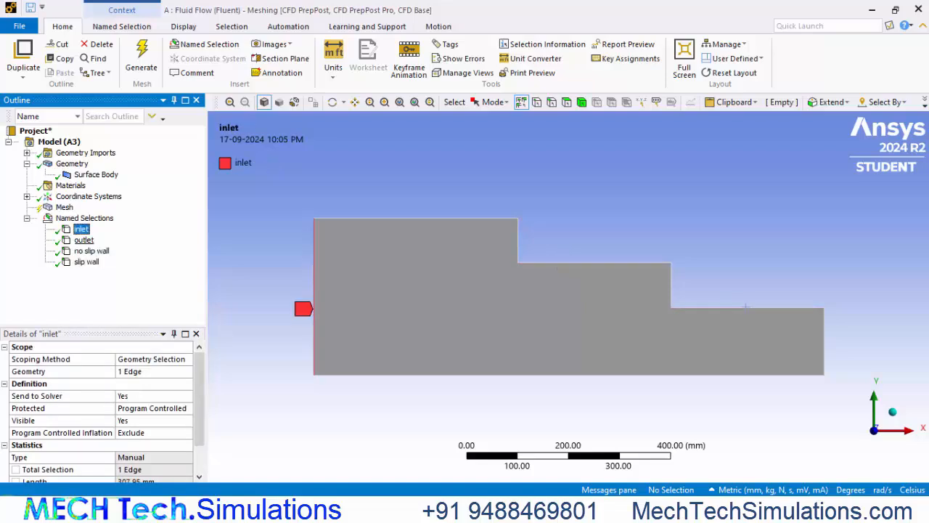
pyautogui.click(64, 206)
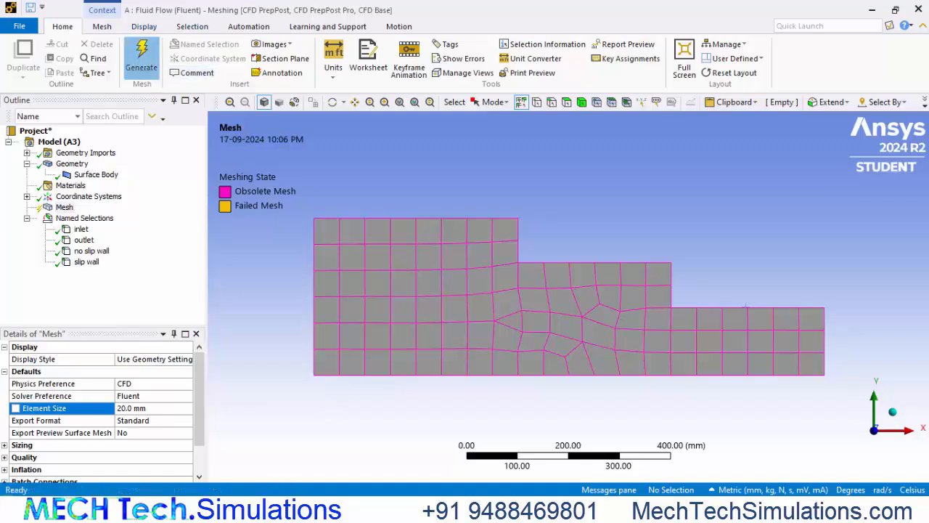
# Step: Generate the 20 mm quadrilateral mesh and select the step-top wall edges for refinement
pyautogui.click(141, 58)
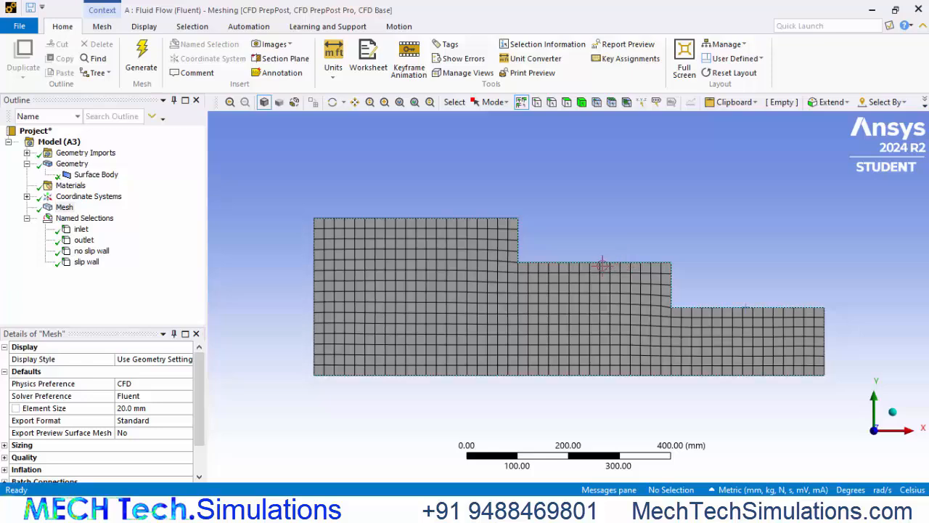
pyautogui.click(595, 261)
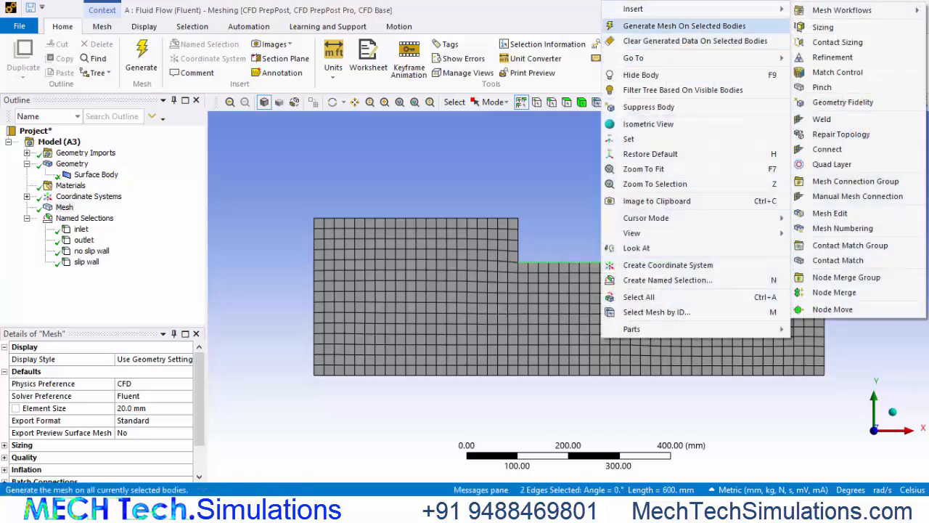
# Step: Insert a refinement on the two step-top edges and regenerate the mesh, finer along those walls
pyautogui.click(831, 56)
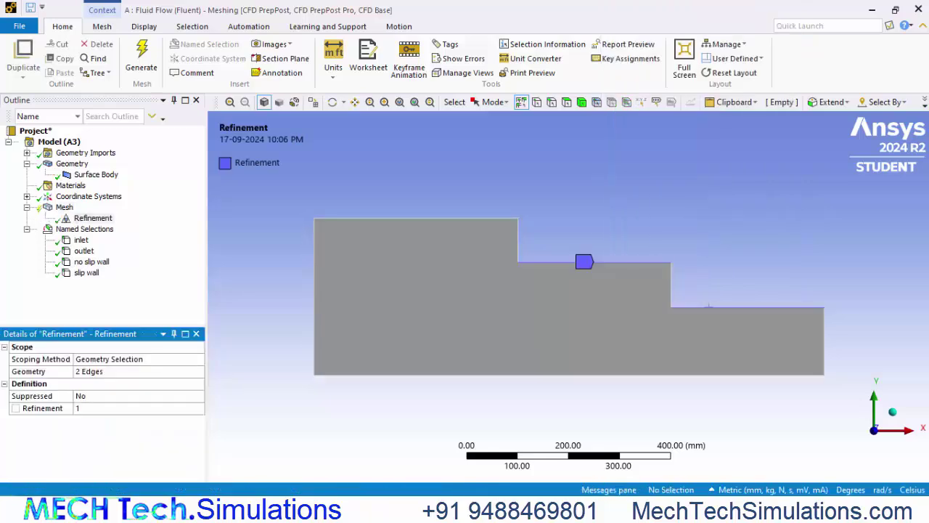
pyautogui.click(131, 406)
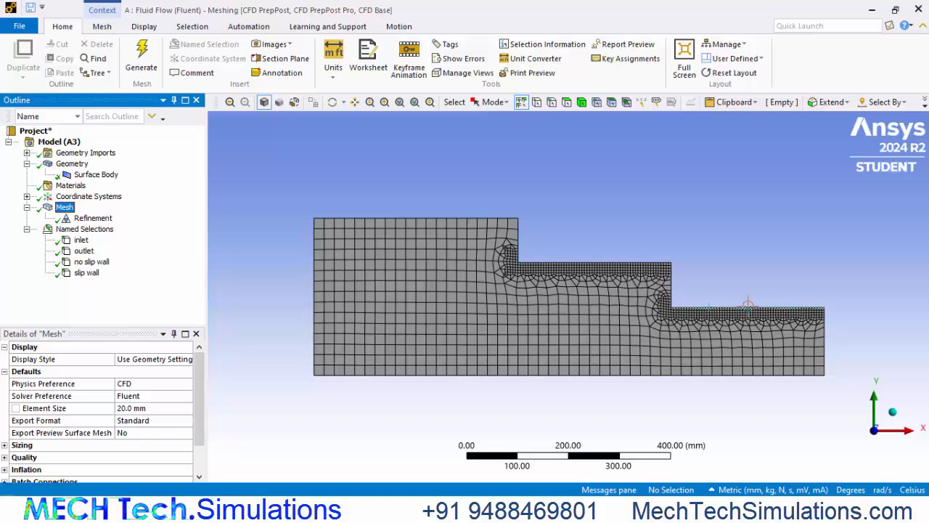
pyautogui.scroll(-3)
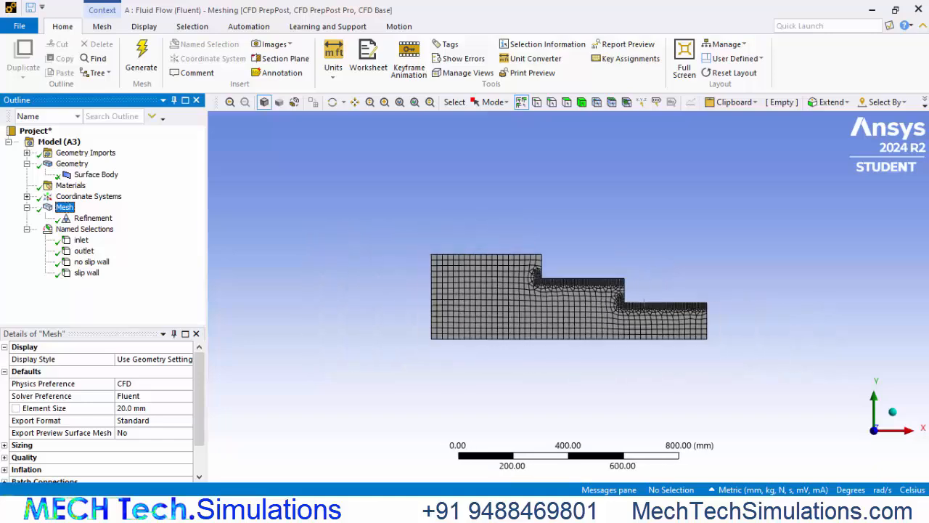
pyautogui.scroll(3)
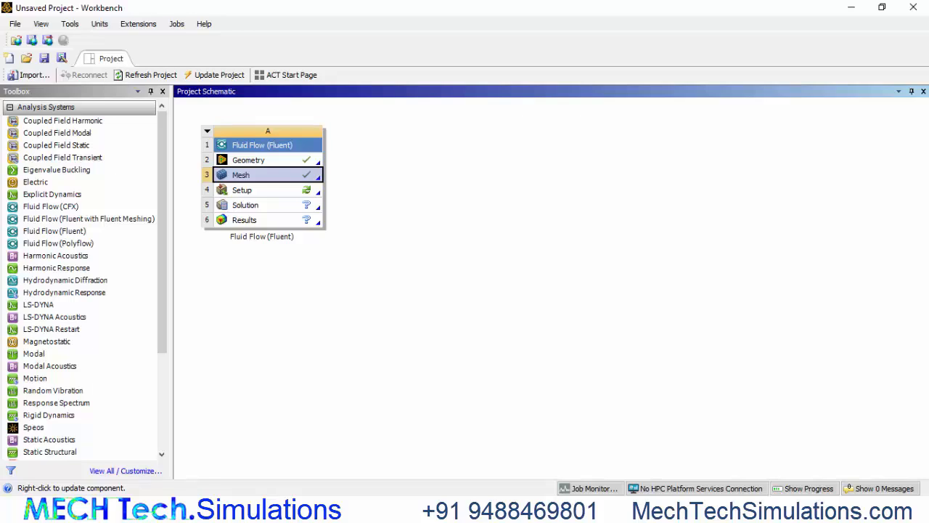
# Step: Launch Fluent from the Setup cell of the Fluid Flow (Fluent) system
pyautogui.doubleClick(241, 188)
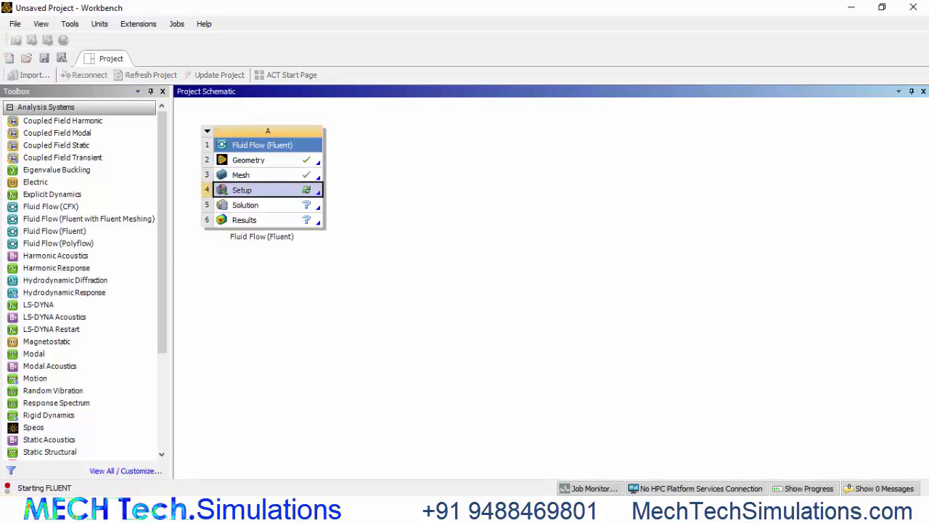
pyautogui.doubleClick(241, 188)
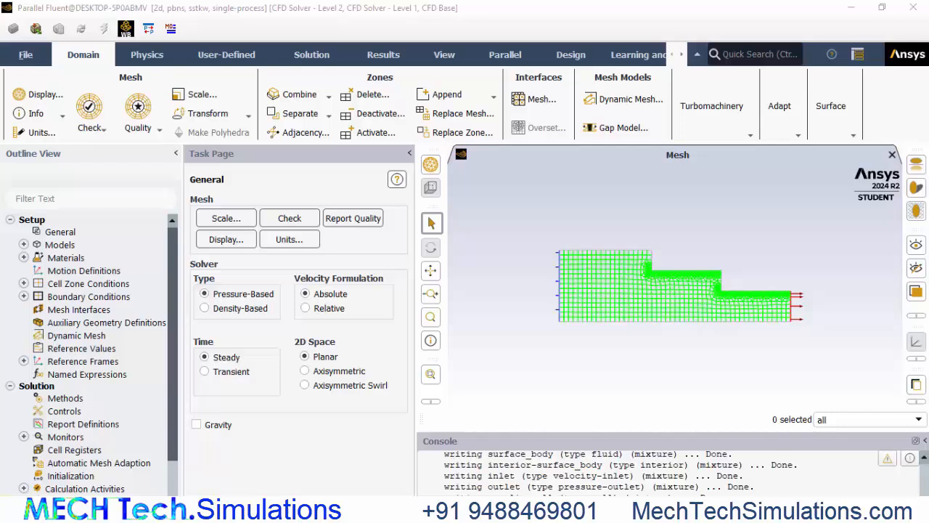
# Step: Copy water-liquid from the Fluent Database into the case's fluid materials alongside air
pyautogui.click(23, 258)
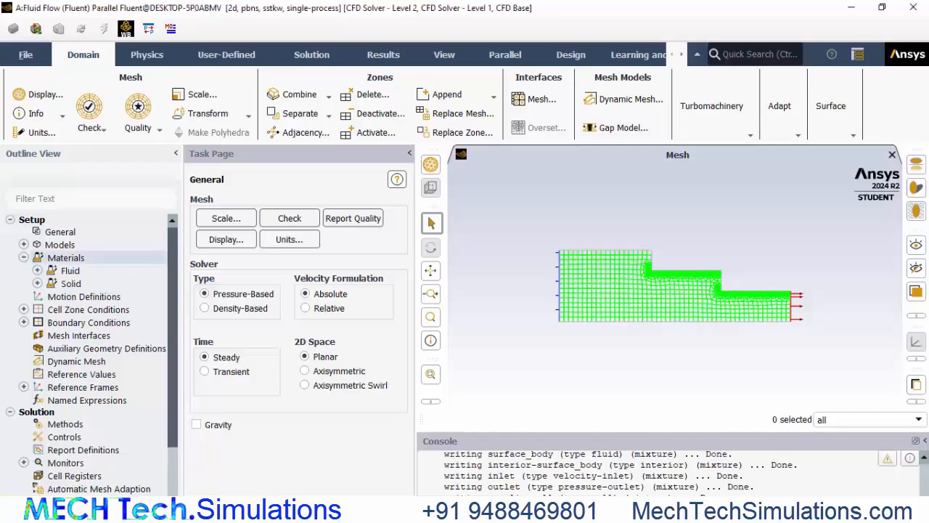
pyautogui.click(70, 270)
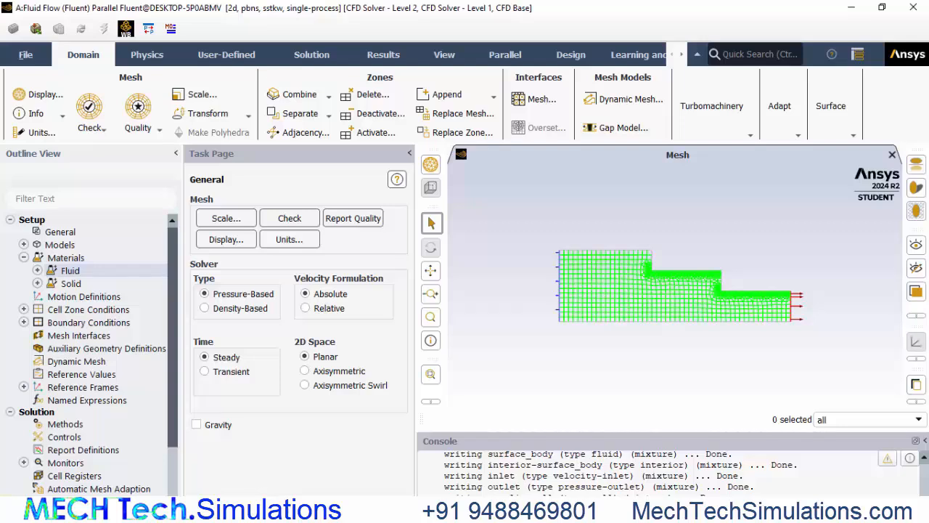
pyautogui.click(24, 270)
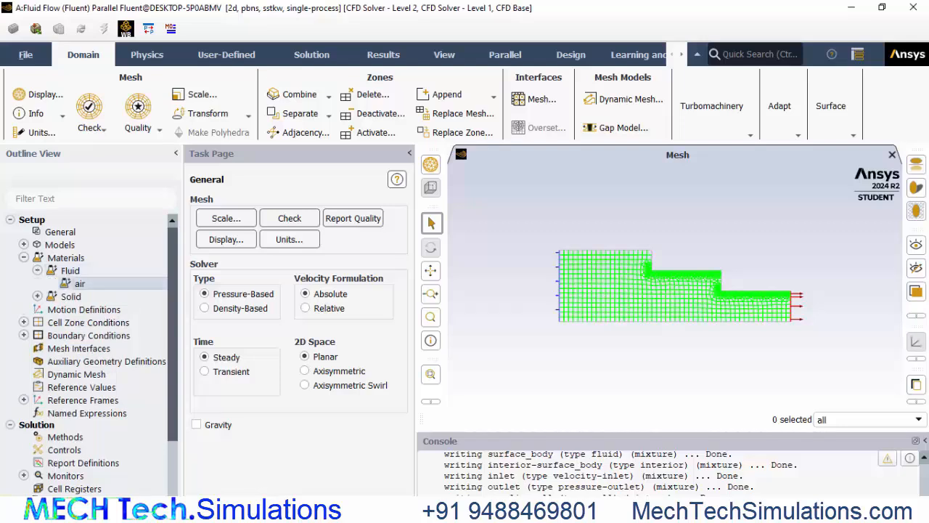
pyautogui.doubleClick(79, 283)
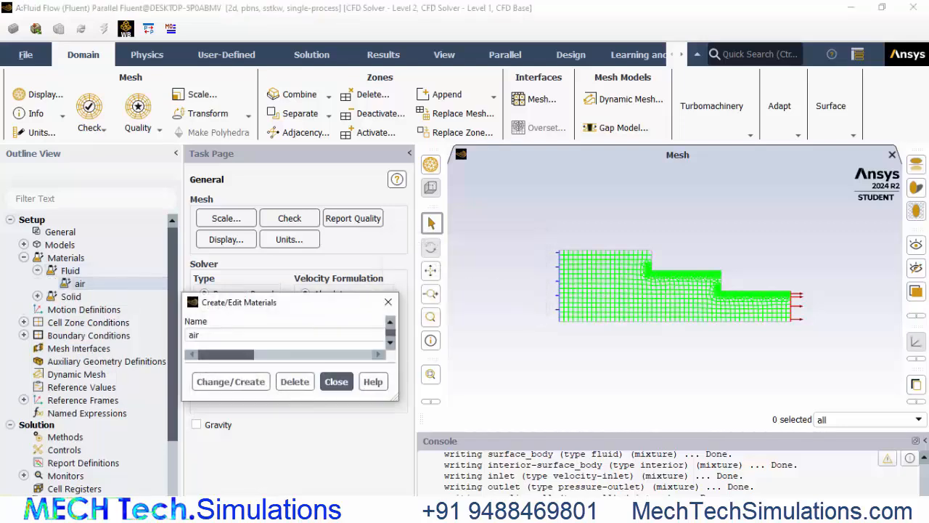
pyautogui.click(713, 145)
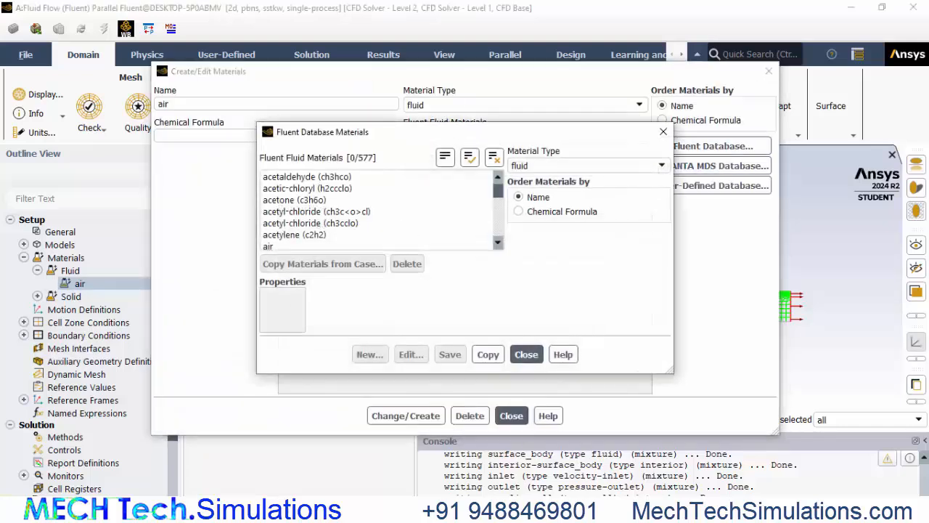
pyautogui.scroll(-3)
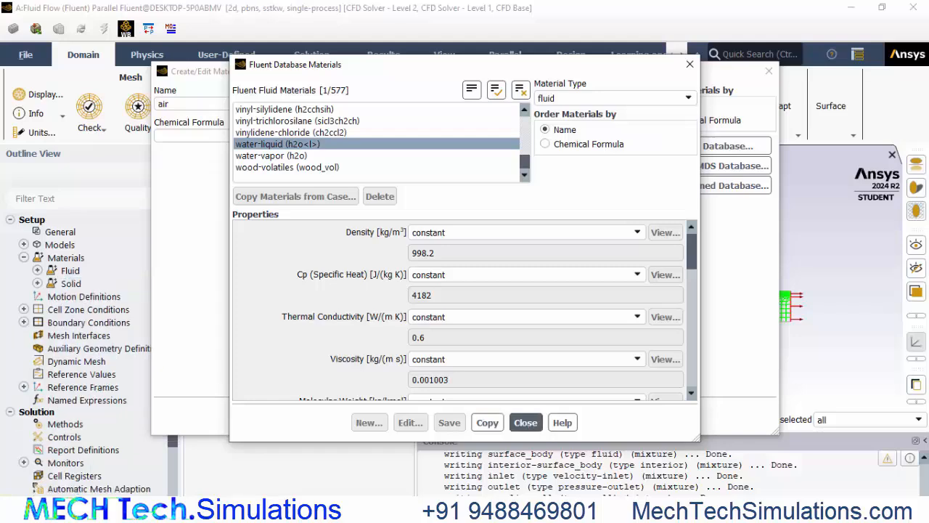
pyautogui.click(526, 421)
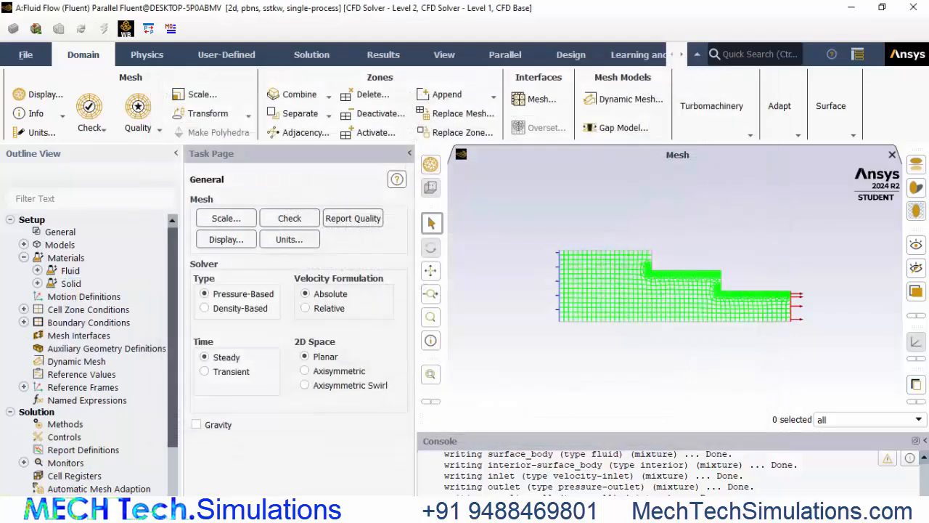
pyautogui.click(25, 270)
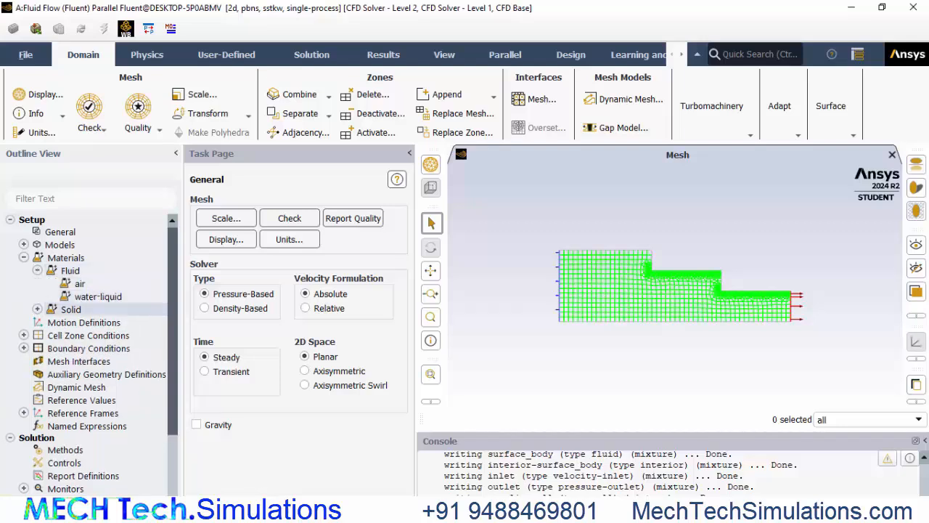
pyautogui.click(24, 258)
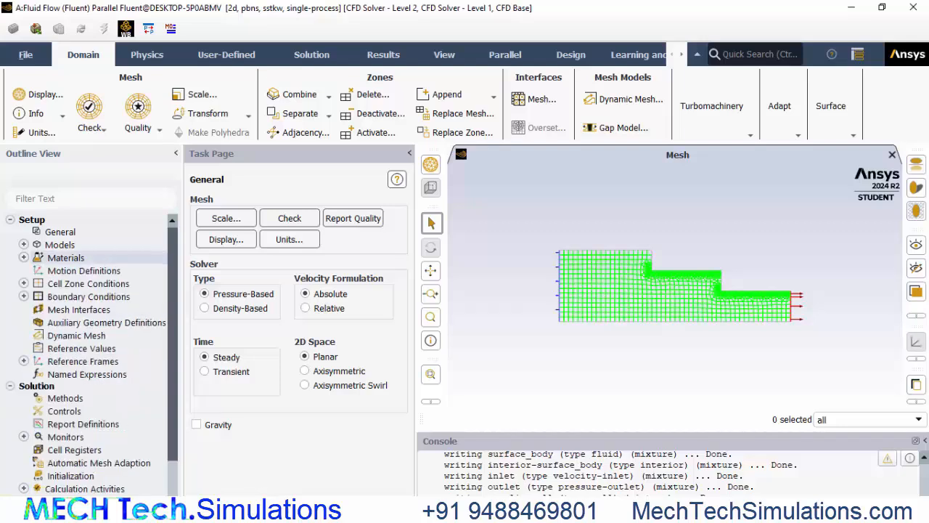
# Step: Check that the surface_body fluid zone uses water-liquid and close it unchanged
pyautogui.click(23, 283)
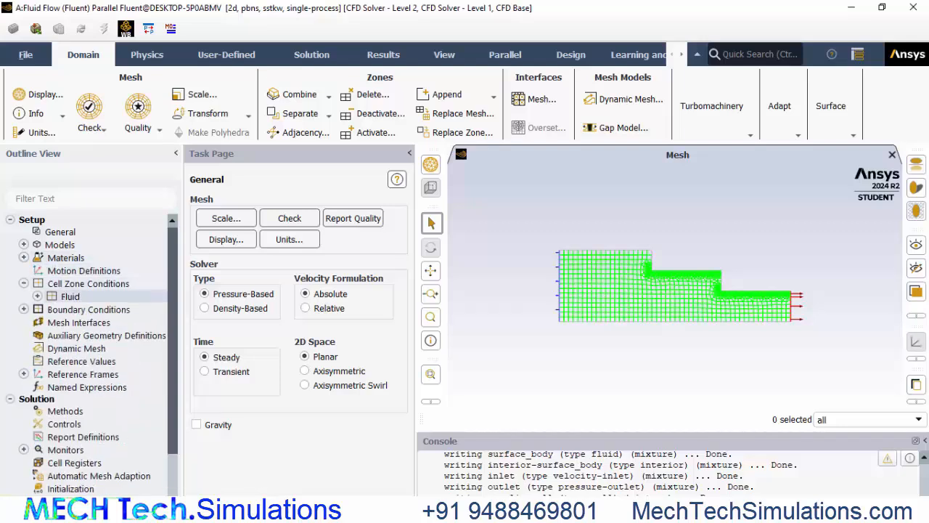
pyautogui.click(37, 296)
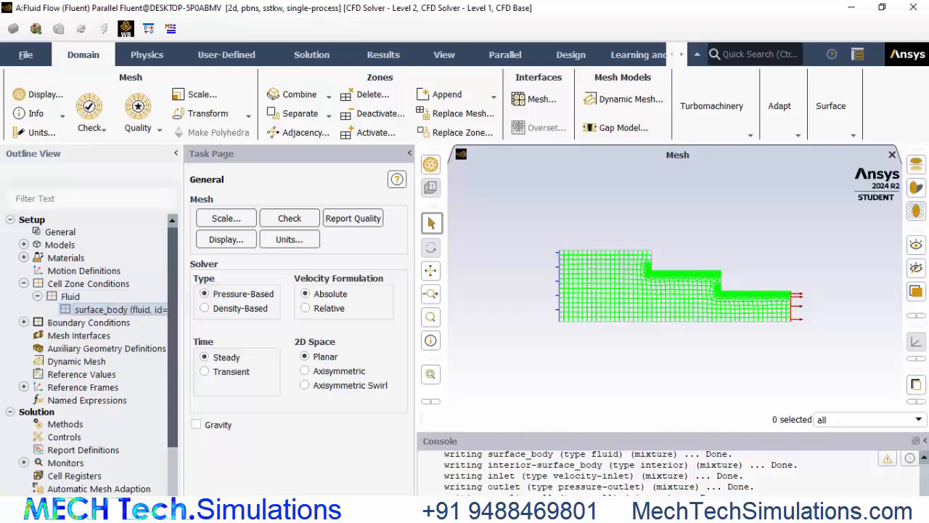
pyautogui.doubleClick(102, 309)
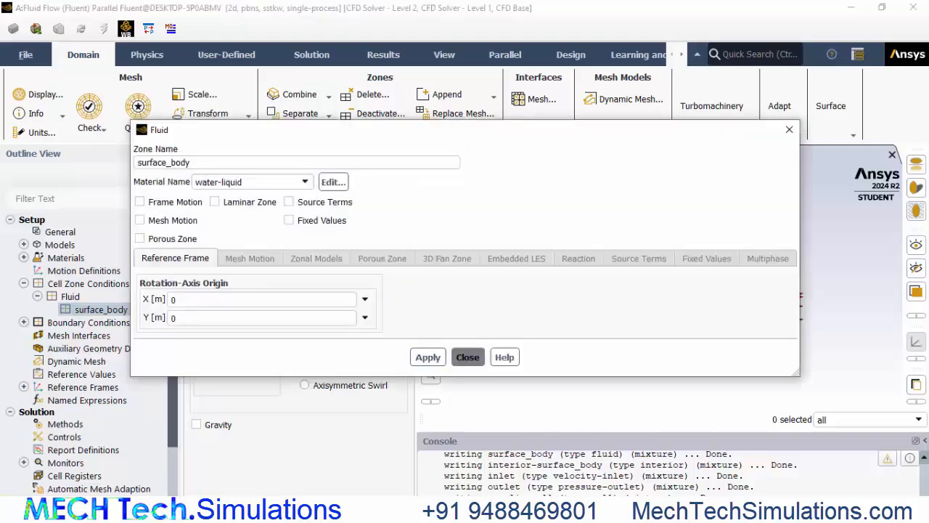
pyautogui.click(467, 357)
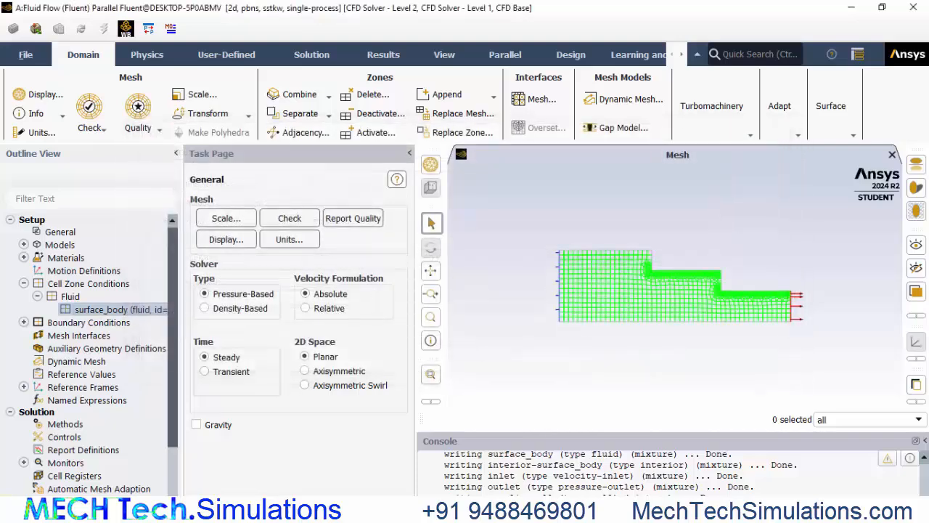
# Step: Expand Boundary Conditions and Wall to list the inlet, internal, outlet and wall zones
pyautogui.scroll(-3)
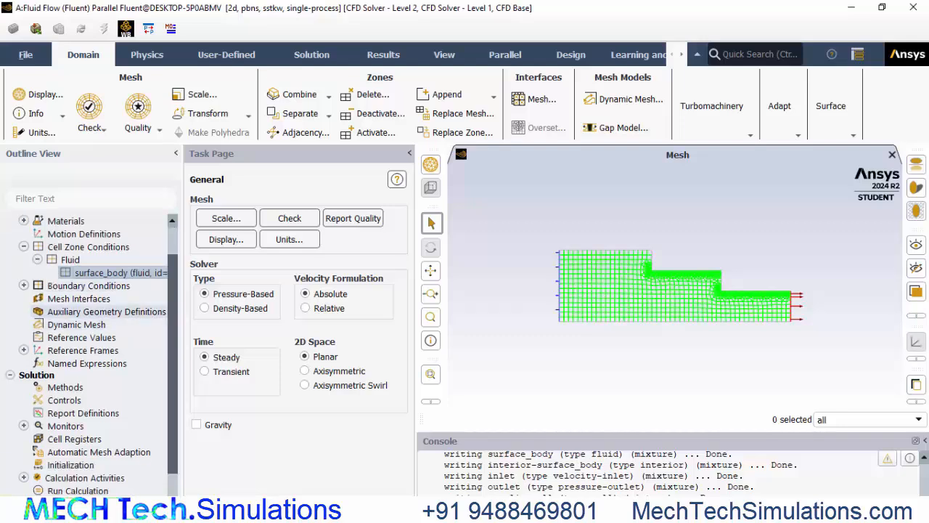
pyautogui.click(24, 285)
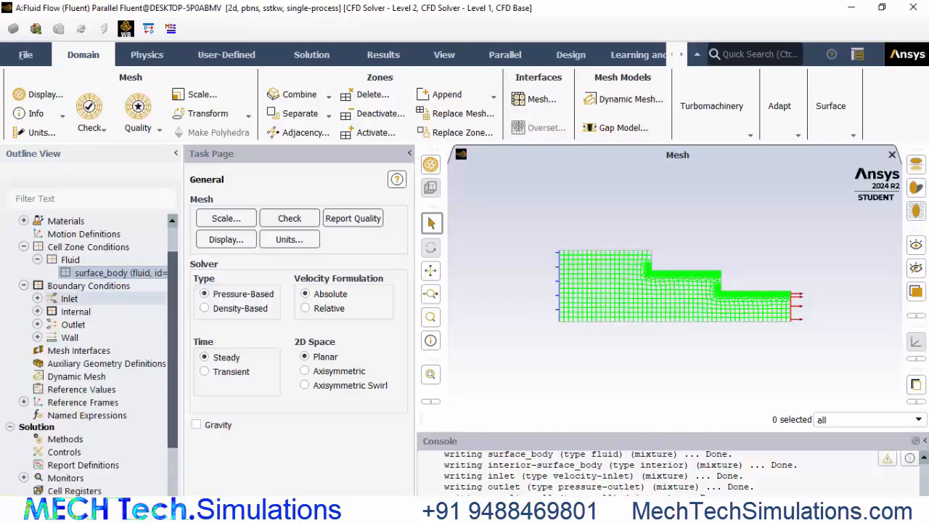
pyautogui.click(38, 336)
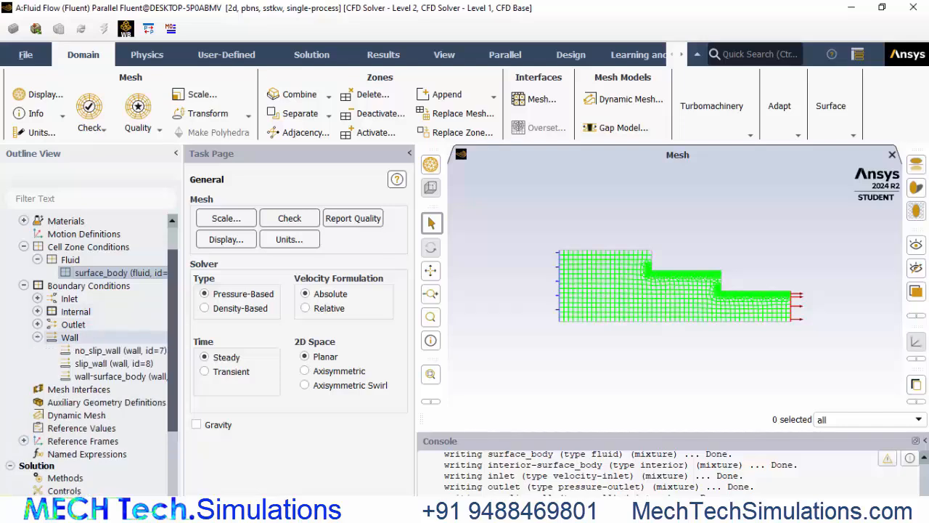
pyautogui.scroll(-3)
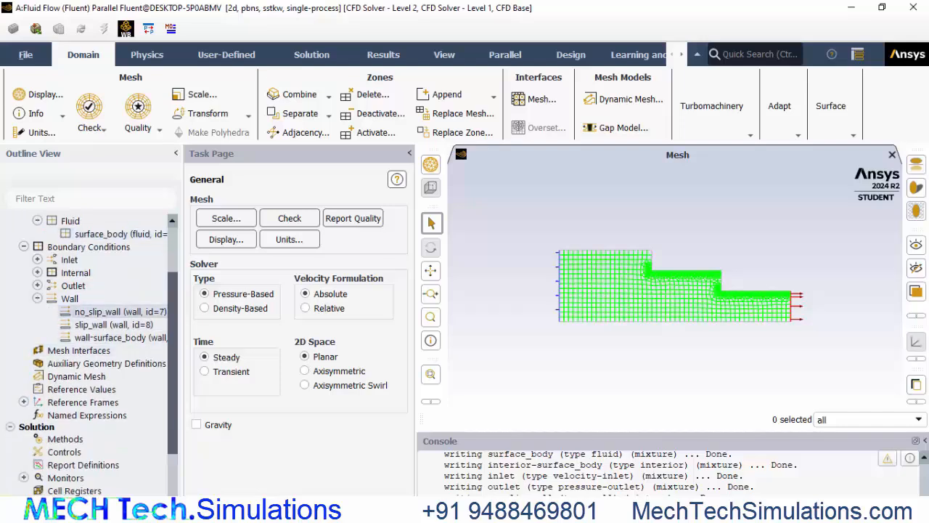
# Step: Review the no_slip_wall boundary and leave it as a standard no-slip wall
pyautogui.click(119, 311)
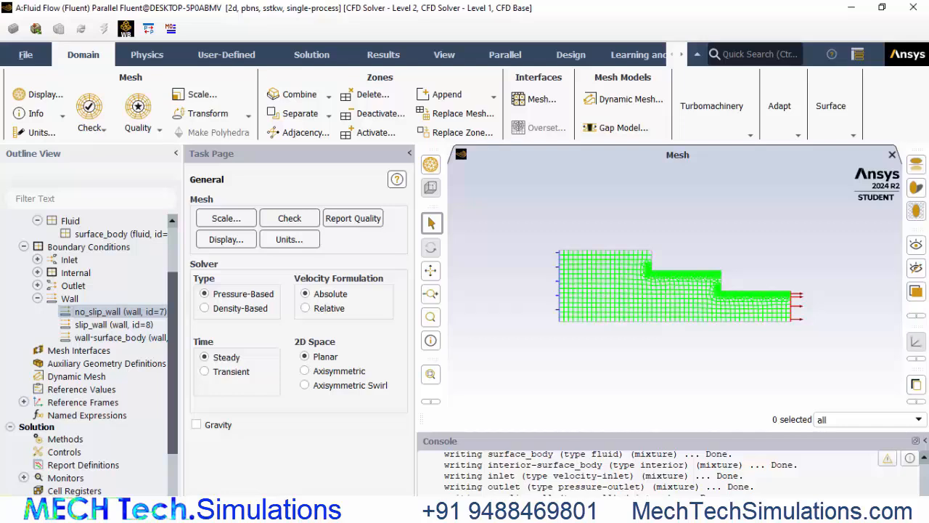
pyautogui.doubleClick(113, 311)
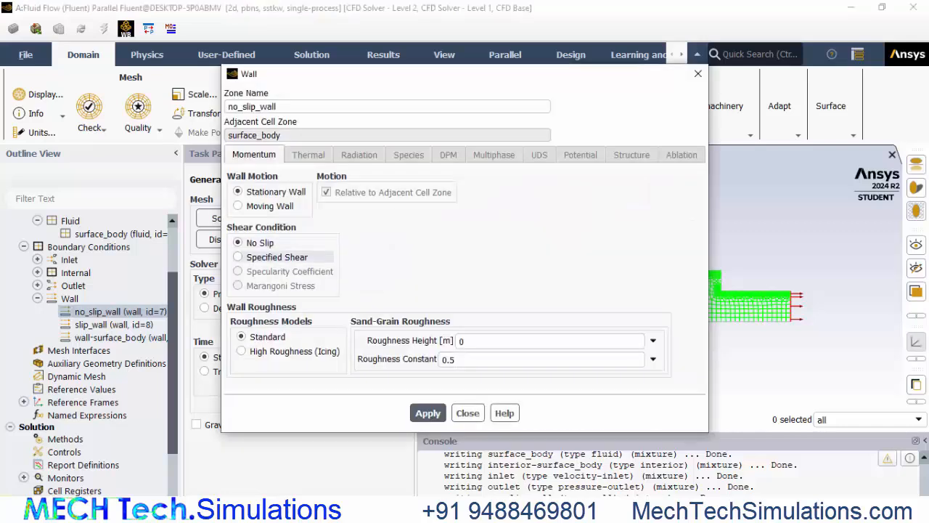
pyautogui.click(467, 412)
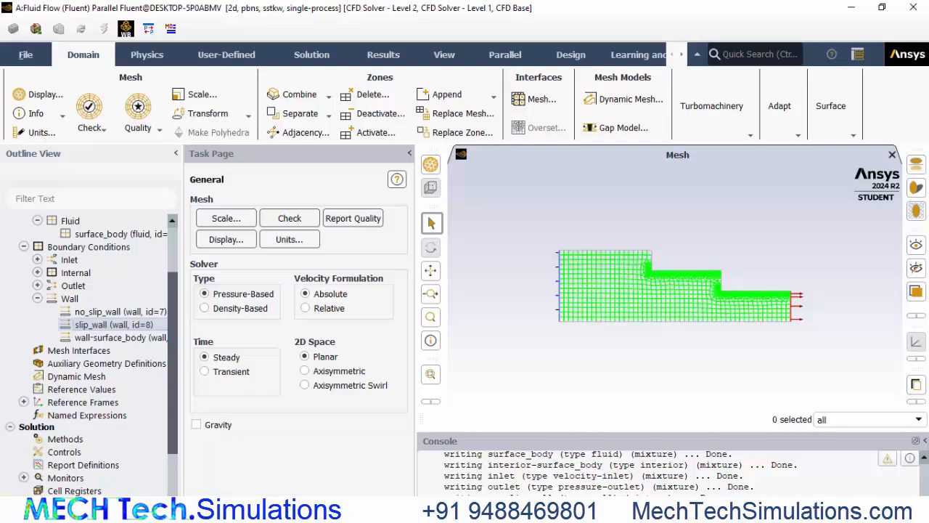
# Step: Make slip_wall a Specified Shear wall with zero shear stress
pyautogui.doubleClick(113, 325)
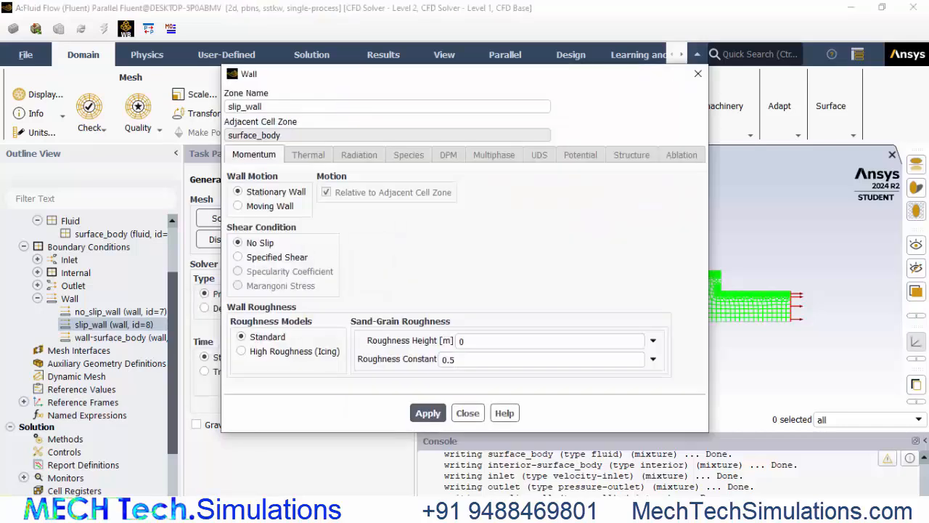
pyautogui.click(238, 255)
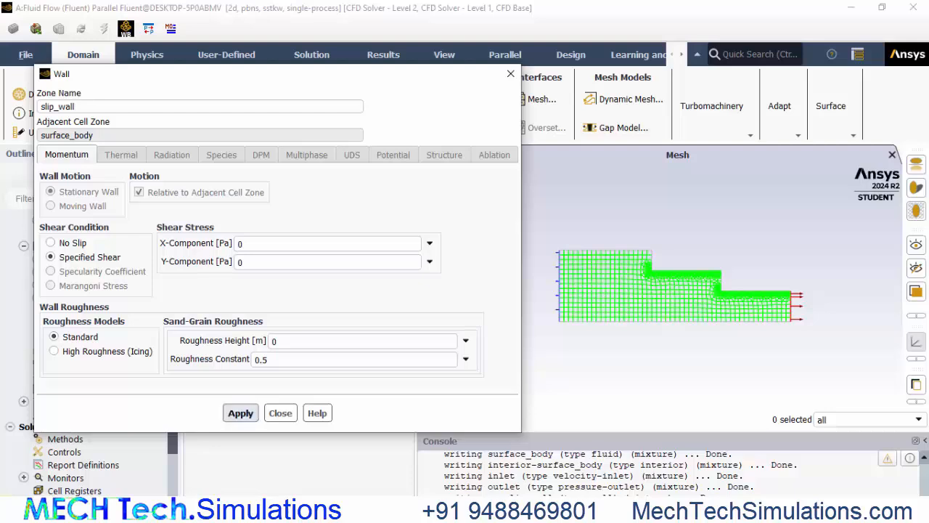
pyautogui.click(280, 412)
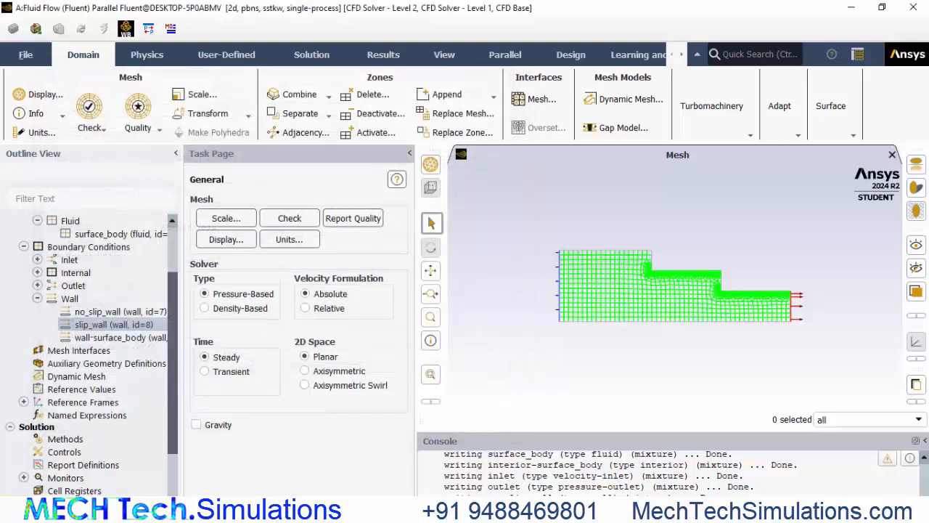
# Step: Set the inlet velocity magnitude to 0.001 m/s
pyautogui.click(37, 273)
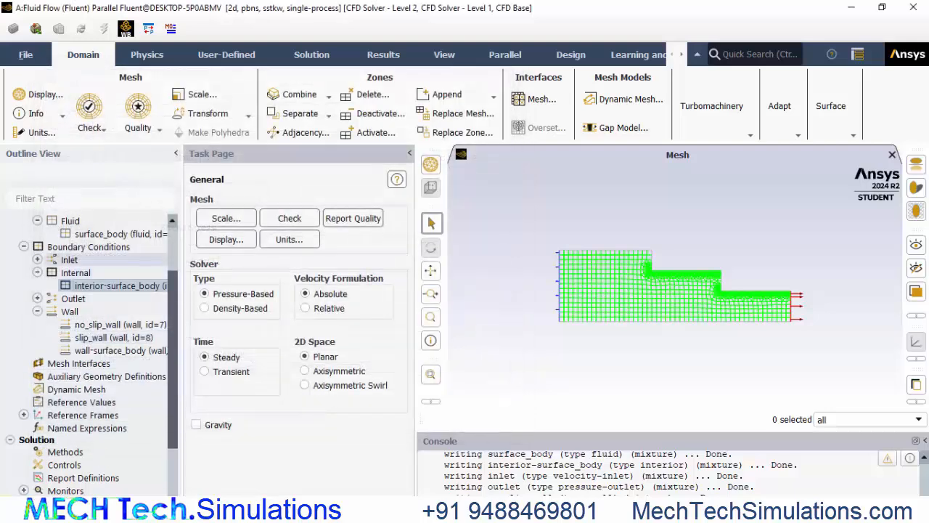
pyautogui.doubleClick(70, 258)
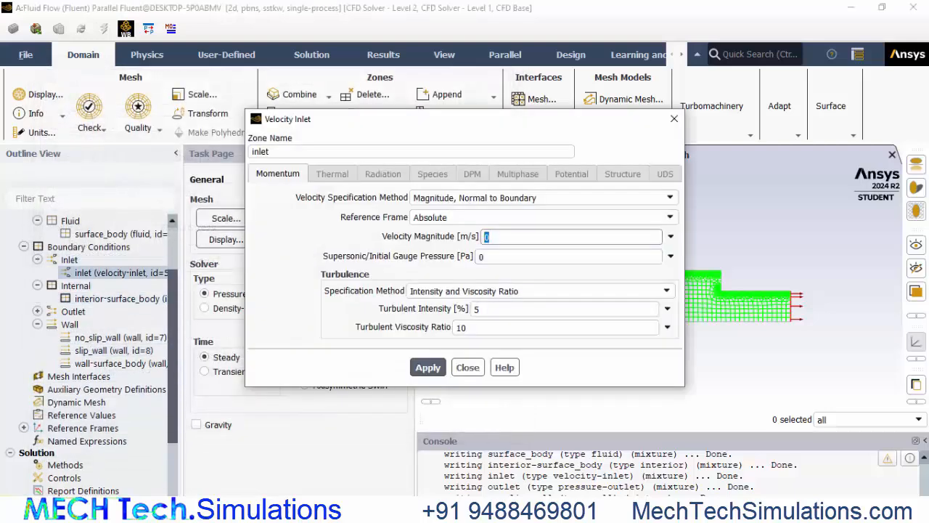
pyautogui.write('0.001')
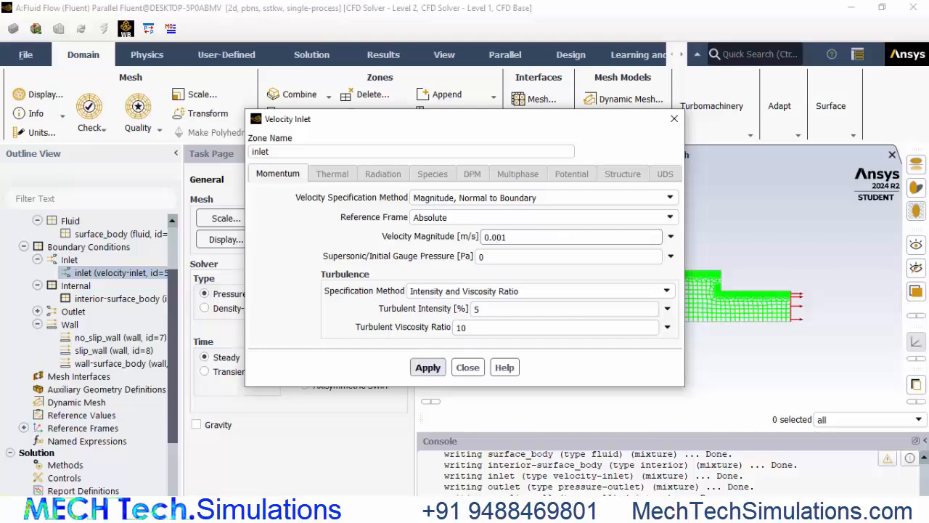
pyautogui.click(468, 366)
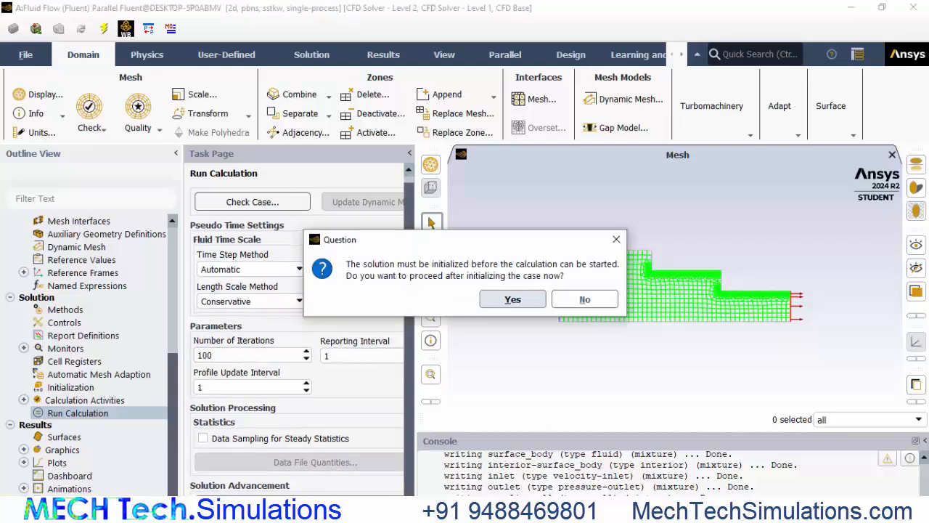
# Step: Initialize the case and complete the 100-iteration calculation, acknowledging the completion message
pyautogui.click(512, 299)
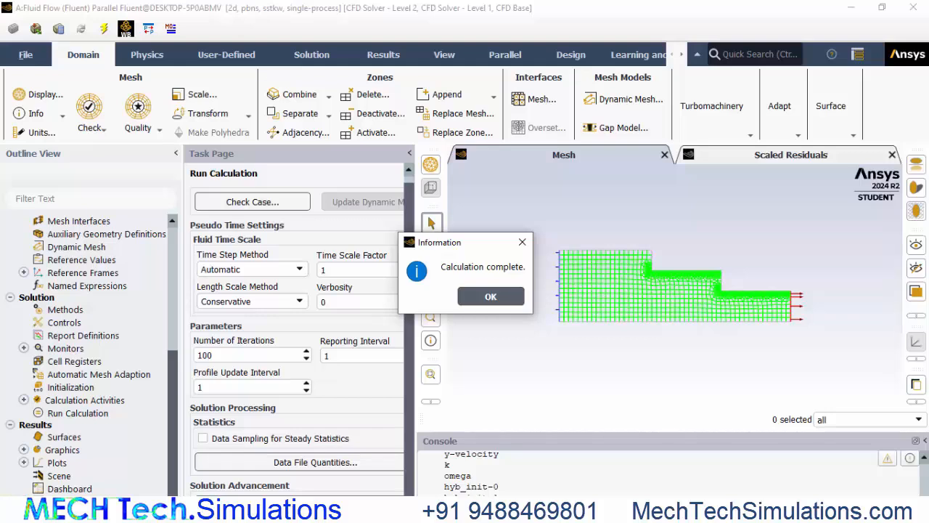
pyautogui.click(490, 296)
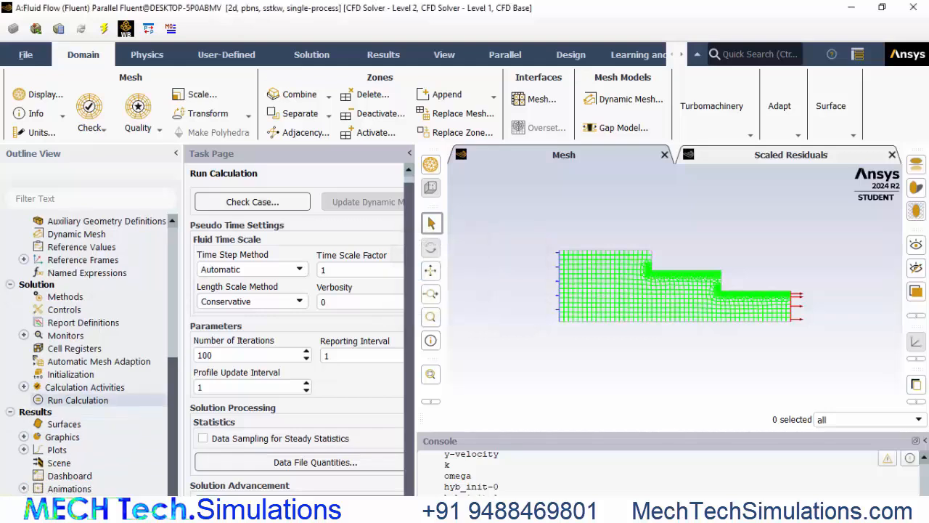
# Step: Display filled Velocity Magnitude contours over the stepped channel
pyautogui.click(23, 436)
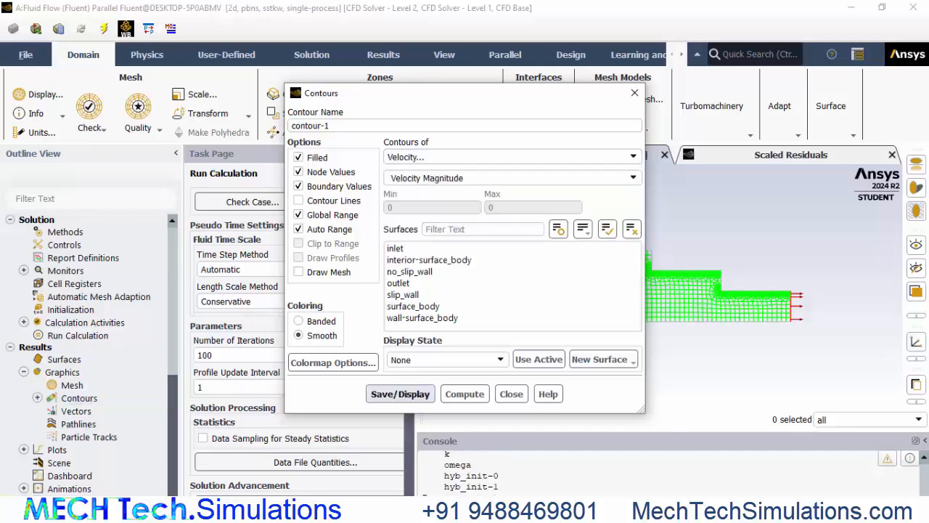
pyautogui.click(401, 393)
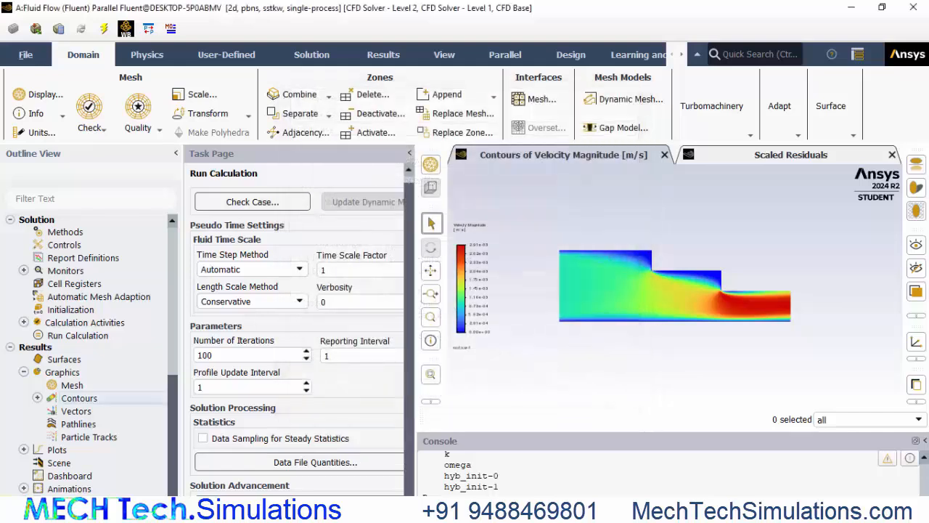